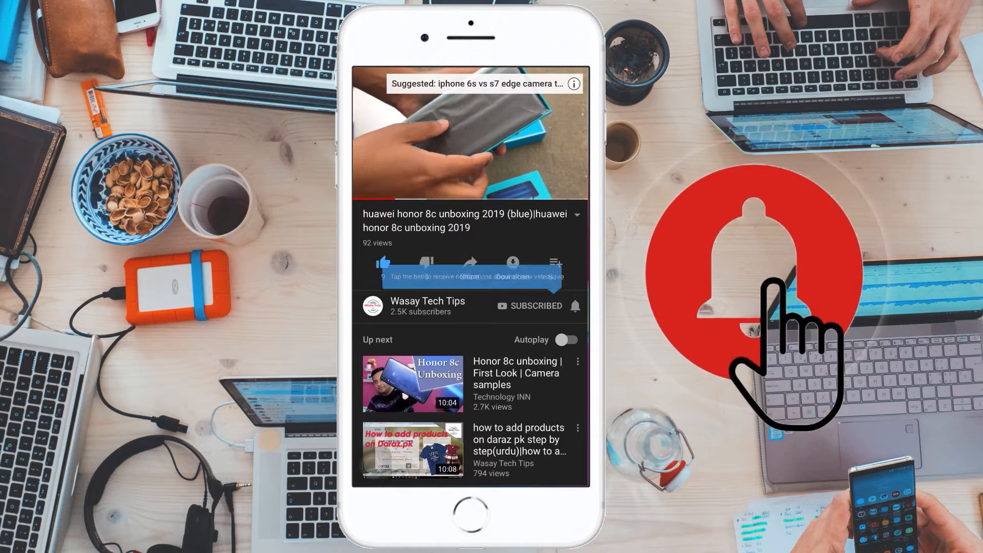
- Preview the news and weather feed, then bring up the News and Interests options to show icon only
click(575, 307)
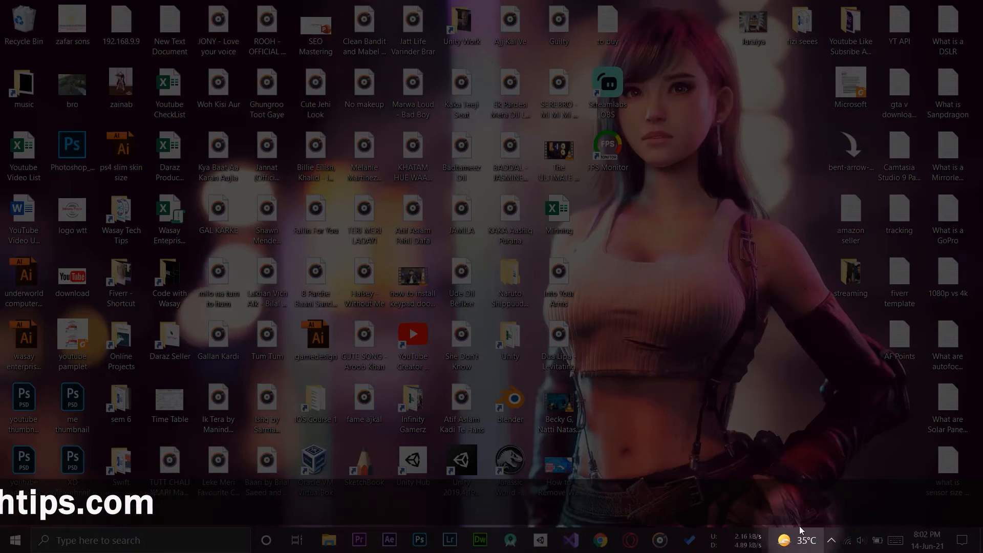
click(805, 540)
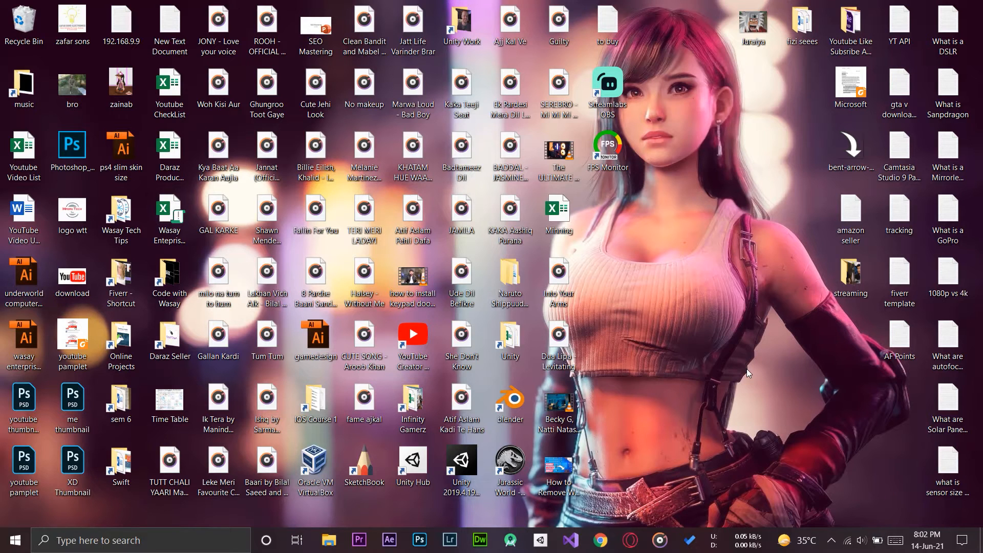
mouse_move(819, 462)
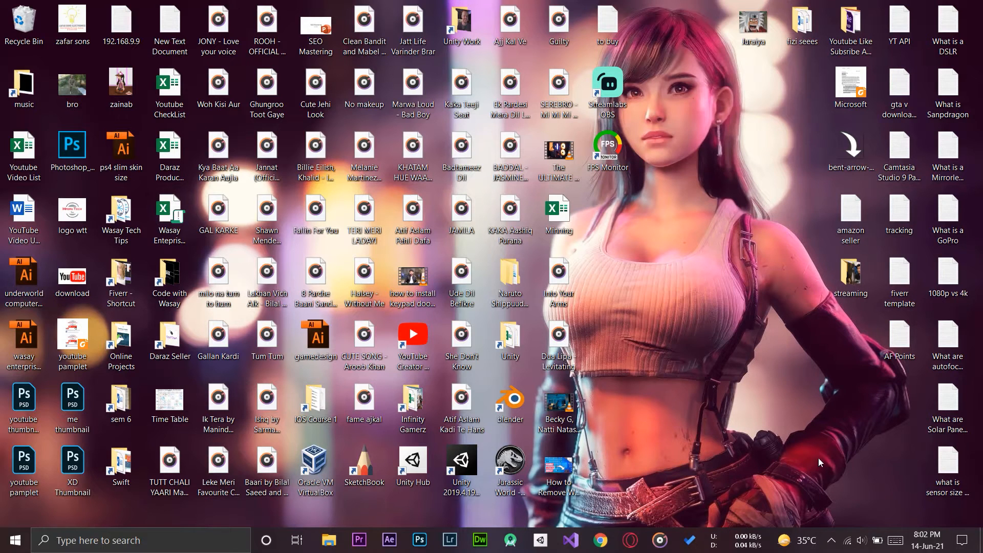
mouse_move(732, 385)
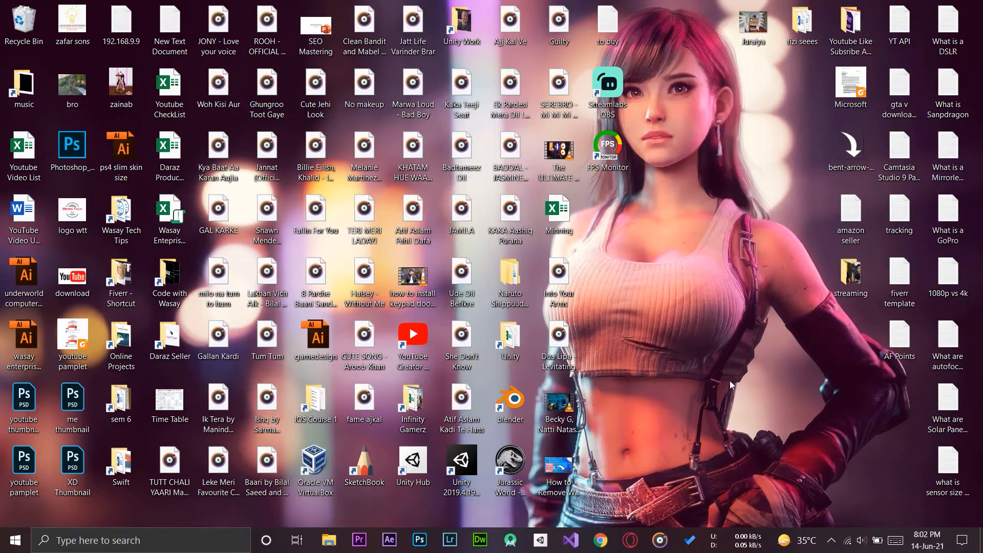
click(807, 540)
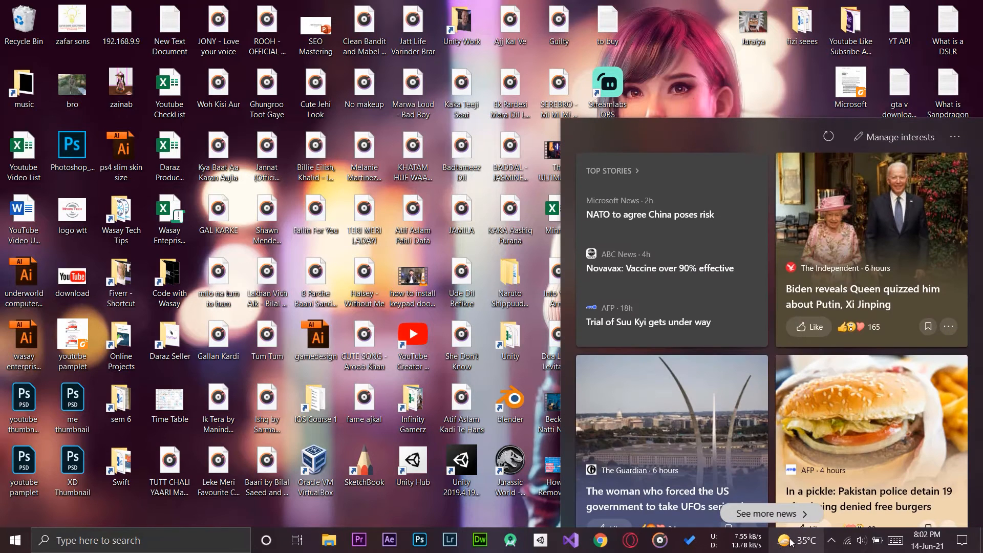
scroll(down, 3)
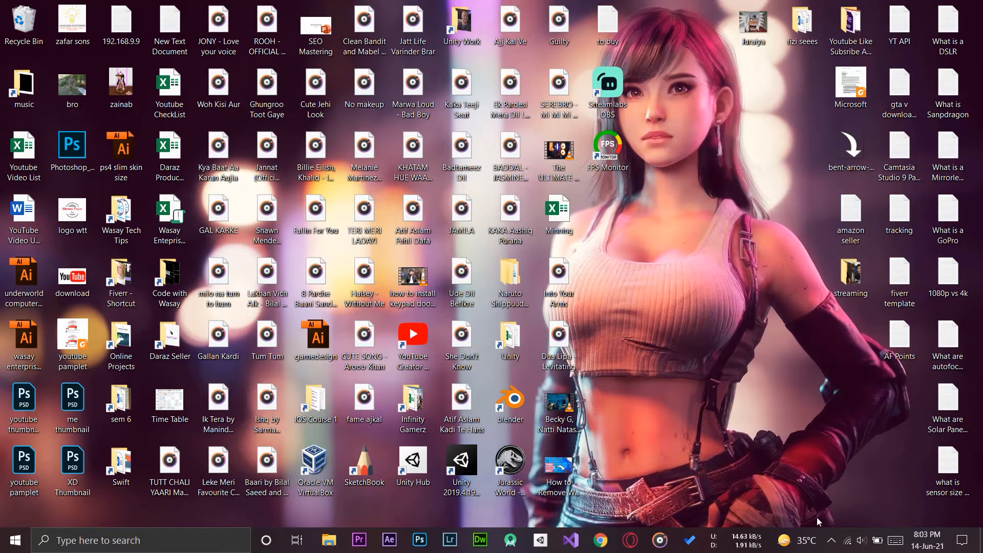
click(792, 539)
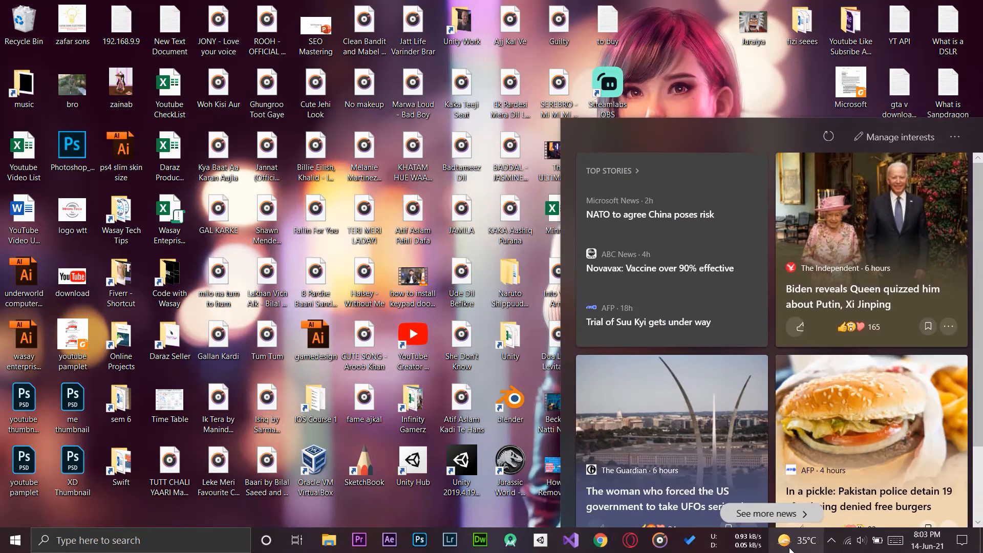
right_click(777, 539)
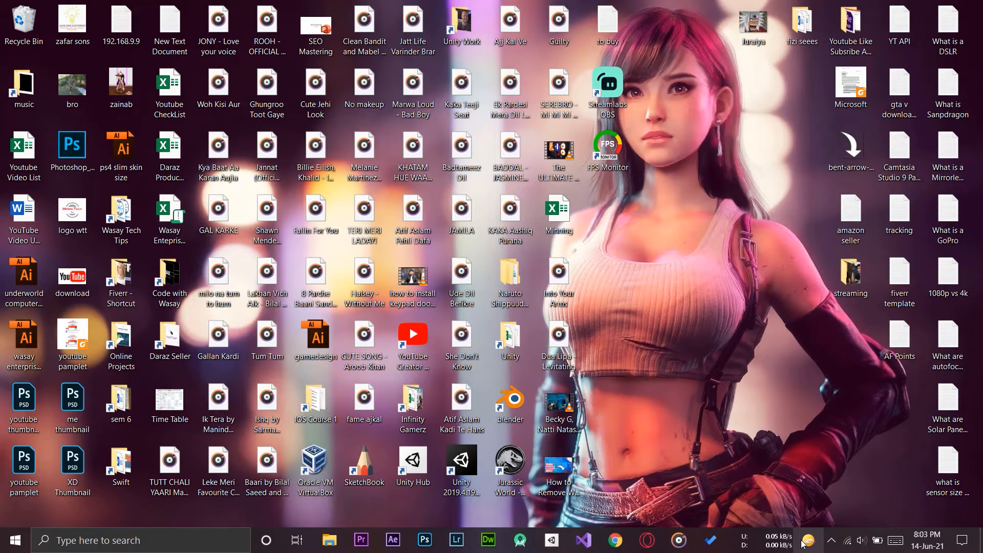
mouse_move(815, 489)
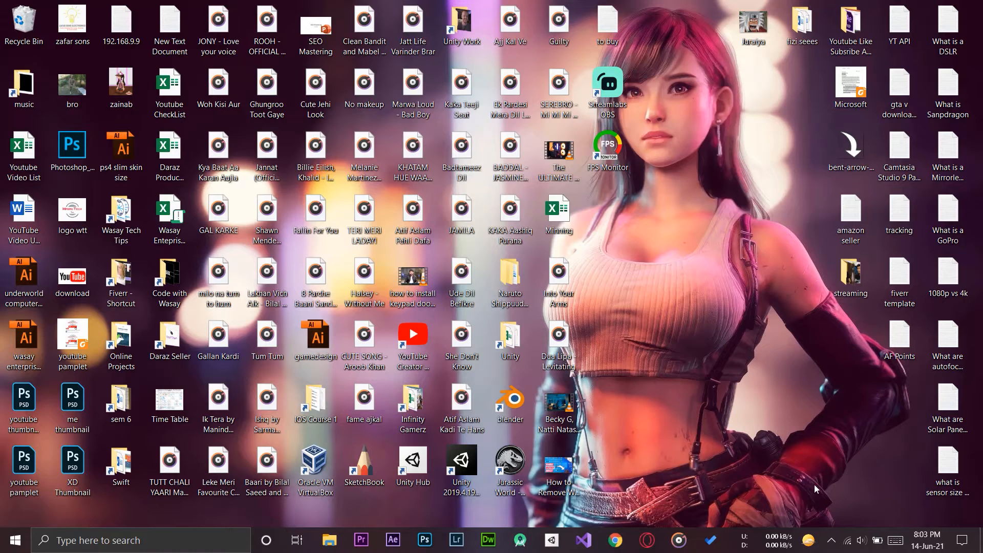
mouse_move(808, 539)
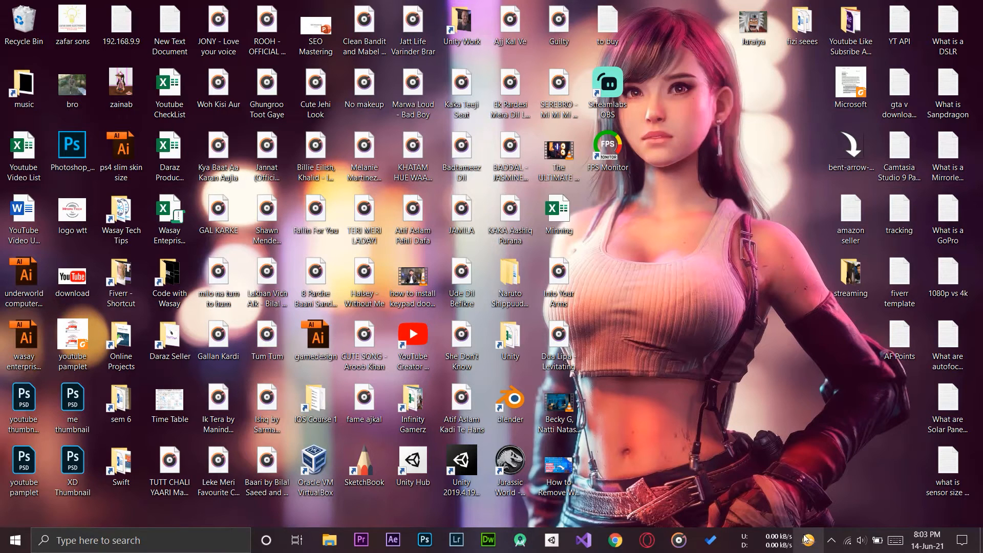
- Choose News and interests > Turn off, removing the weather widget from the taskbar
right_click(806, 539)
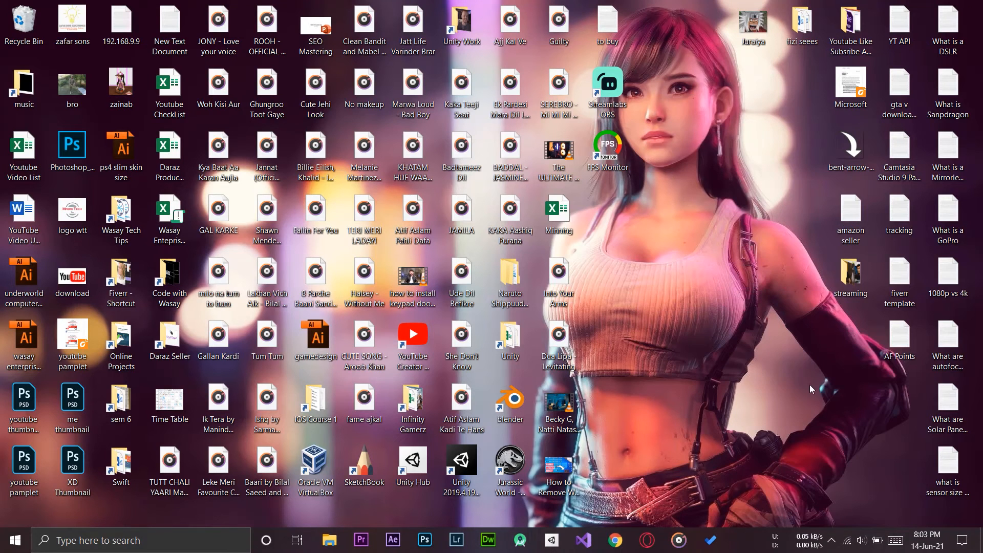
click(808, 539)
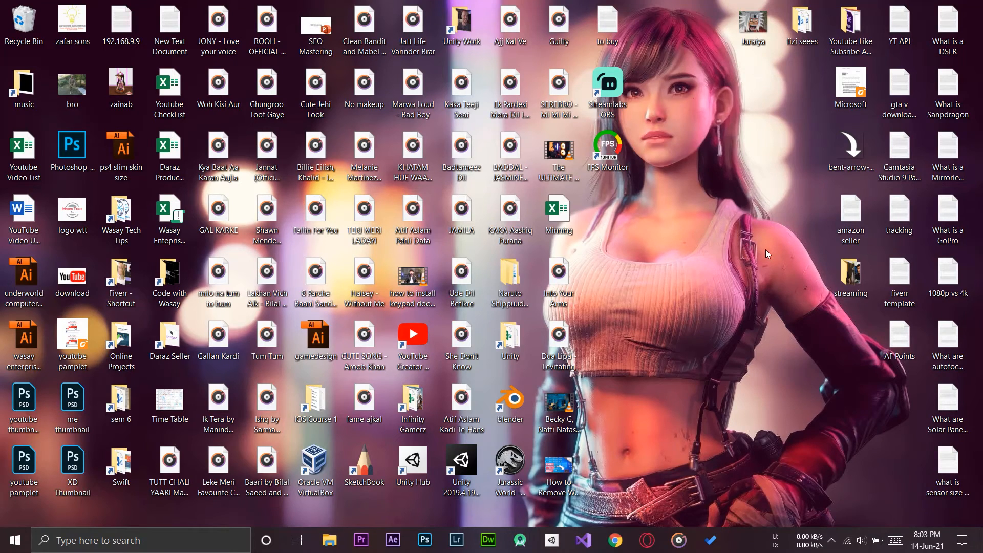
mouse_move(766, 531)
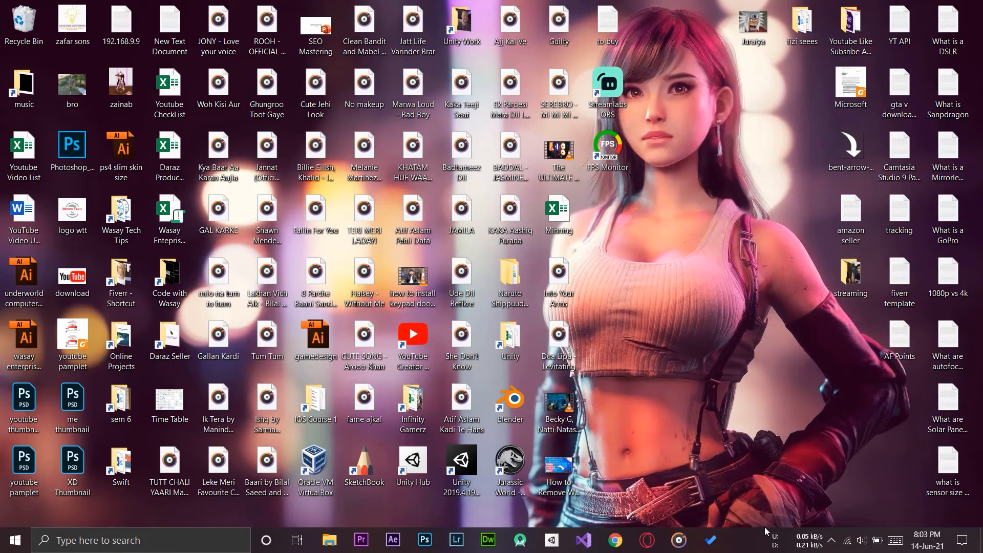
right_click(756, 538)
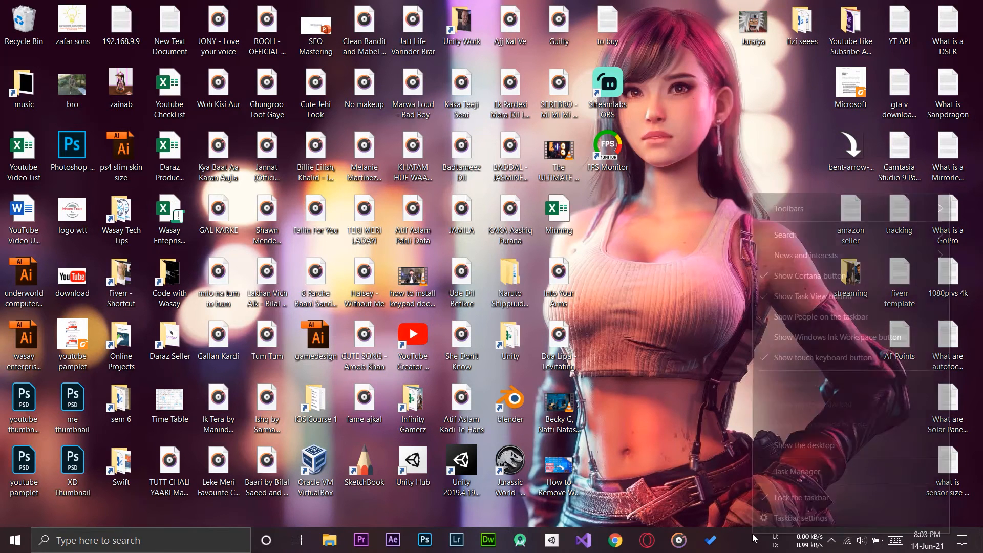